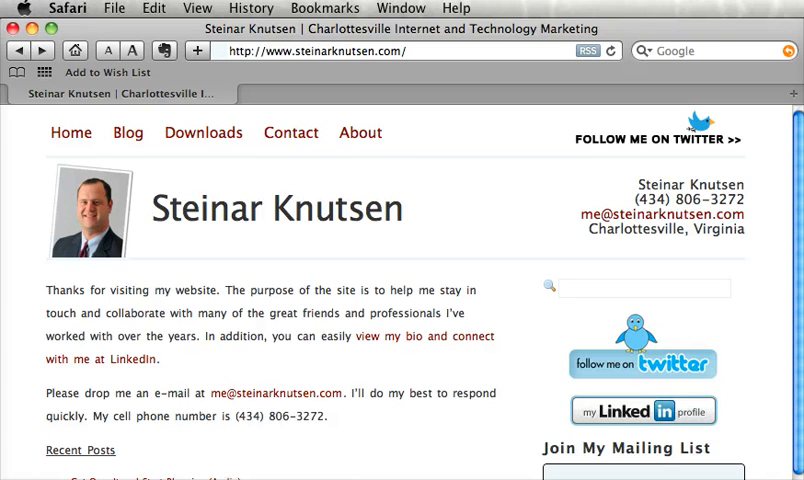
mouse_move(284, 322)
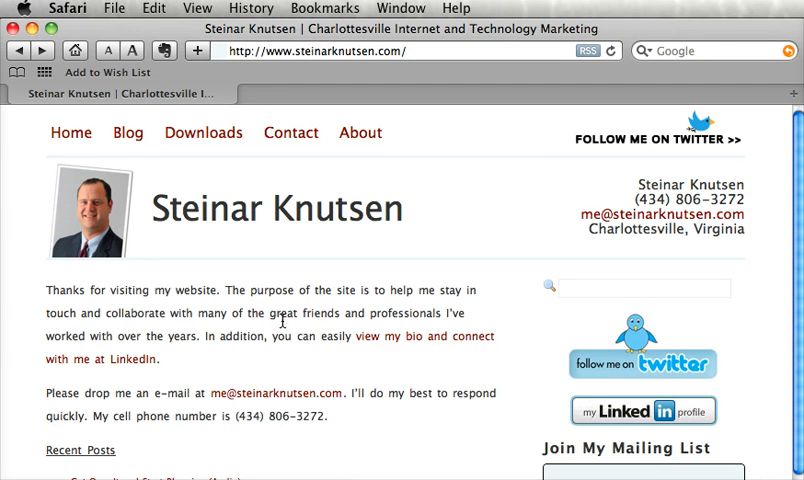
mouse_move(208, 176)
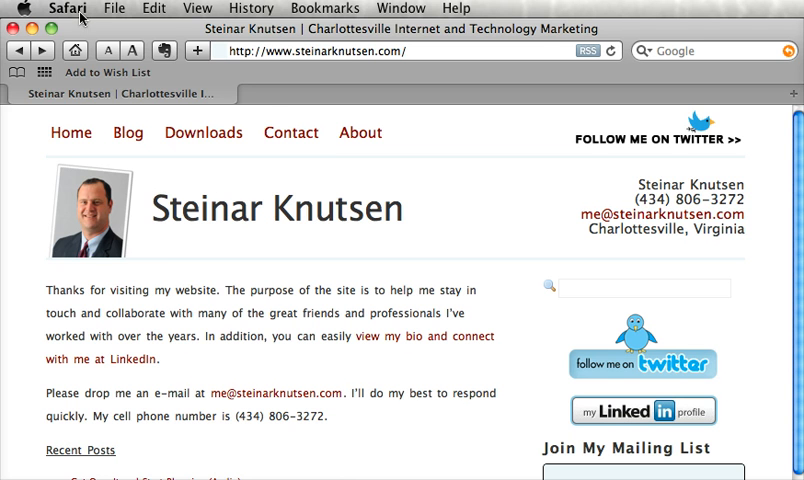
Enable 'Show Develop menu in menu bar' in Safari's Advanced preferences
left_click(68, 8)
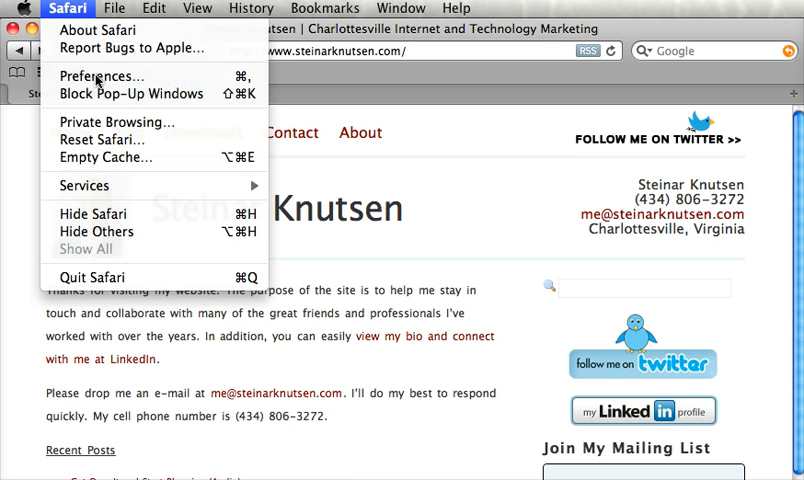
left_click(102, 76)
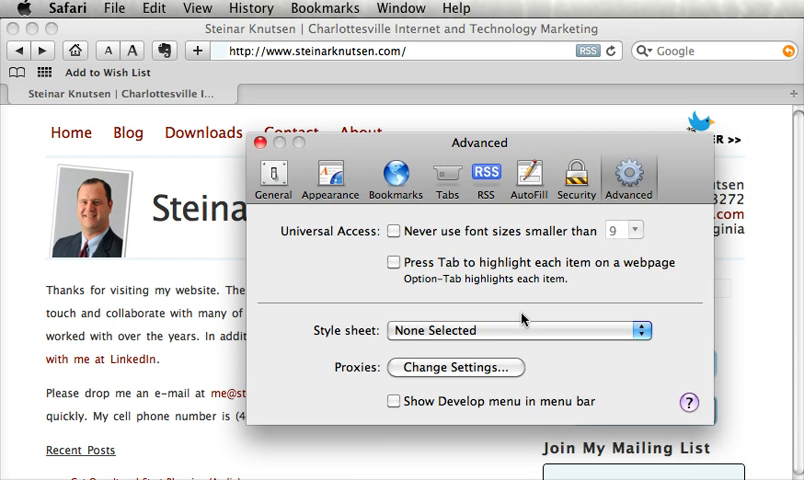
left_click(392, 402)
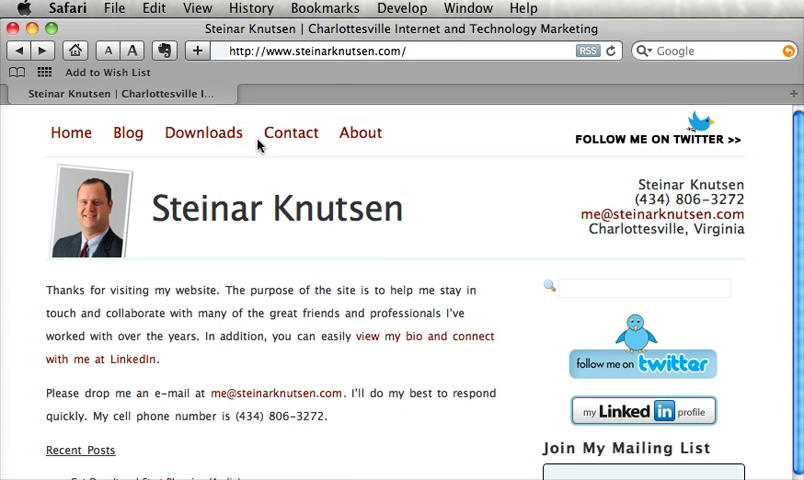
Show the User Agent list of browser identities under the Develop menu
left_click(408, 8)
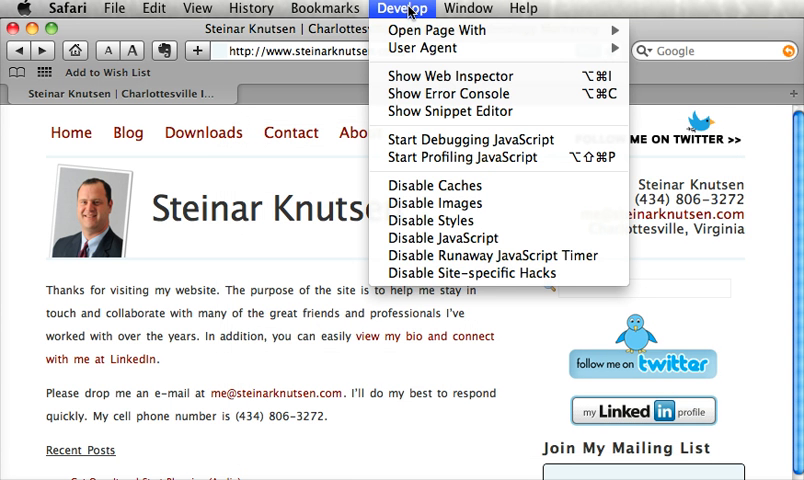
mouse_move(432, 48)
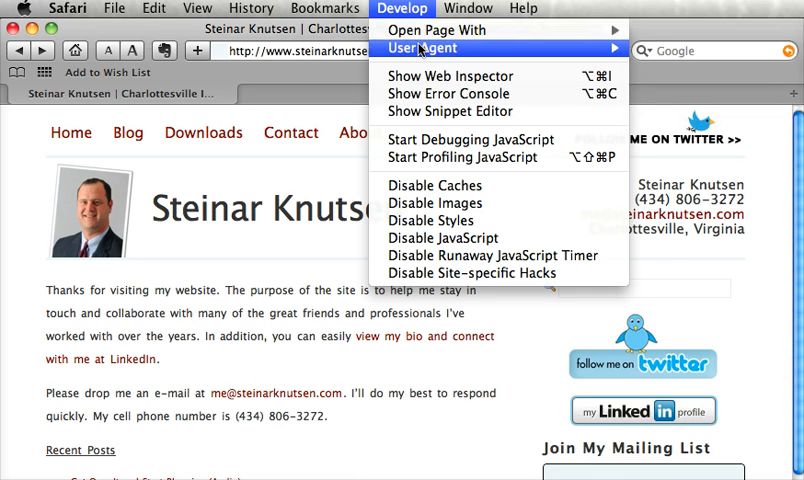
left_click(420, 48)
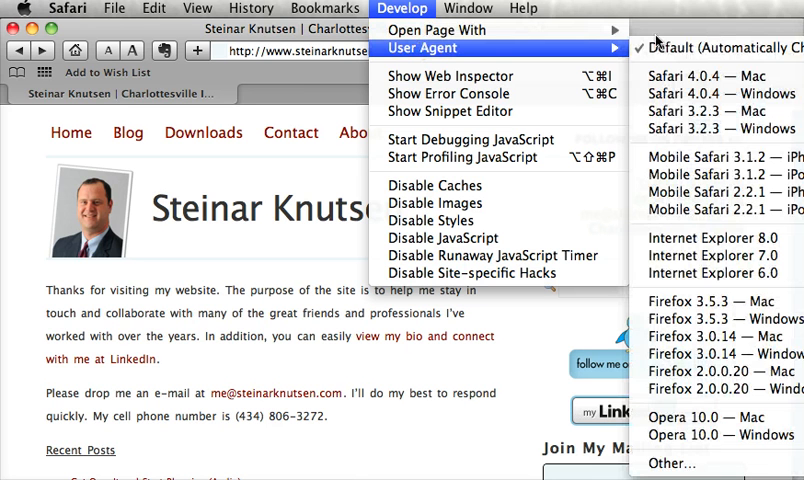
mouse_move(710, 156)
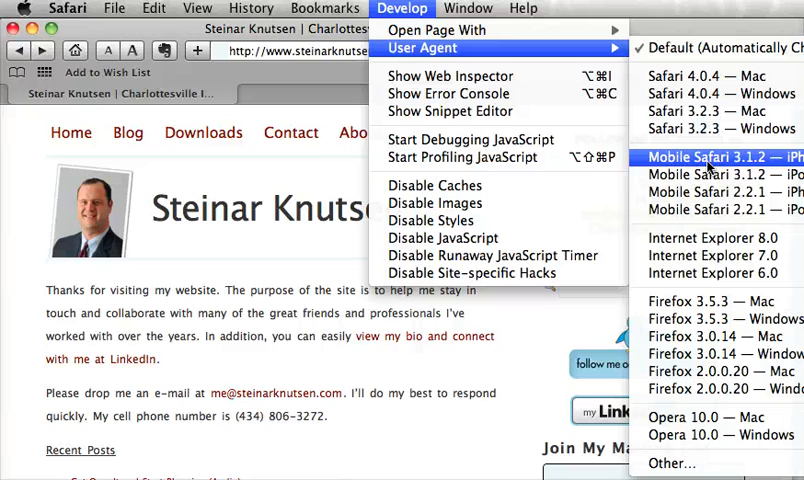
mouse_move(704, 300)
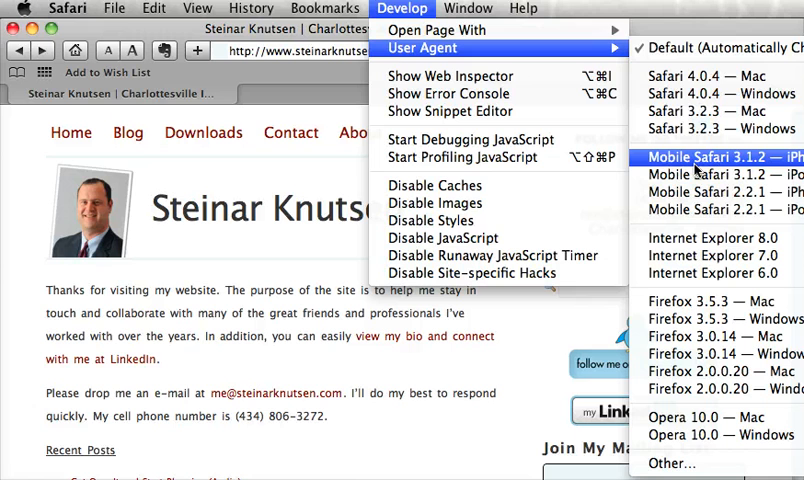
mouse_move(702, 160)
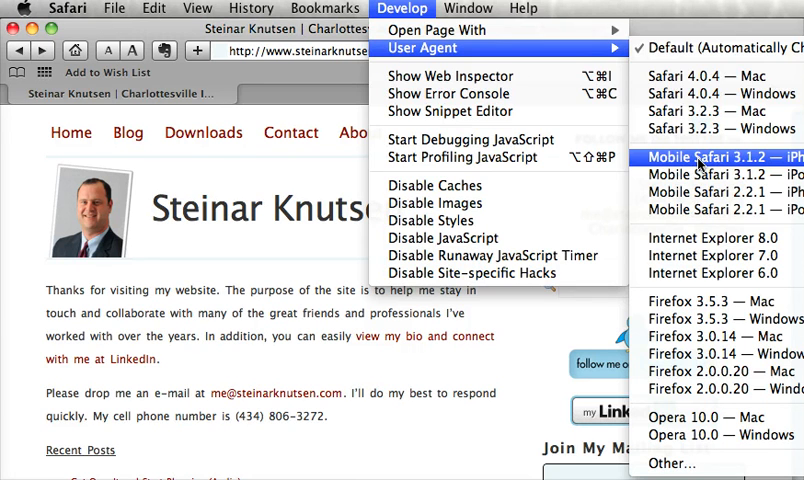
Switch the user agent to Mobile Safari 3.1.2 — iPhone so the site reloads mobile
left_click(720, 156)
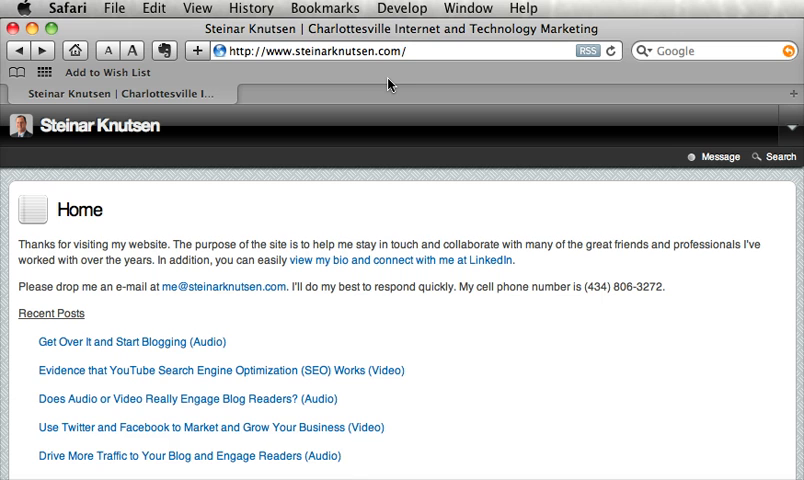
mouse_move(412, 80)
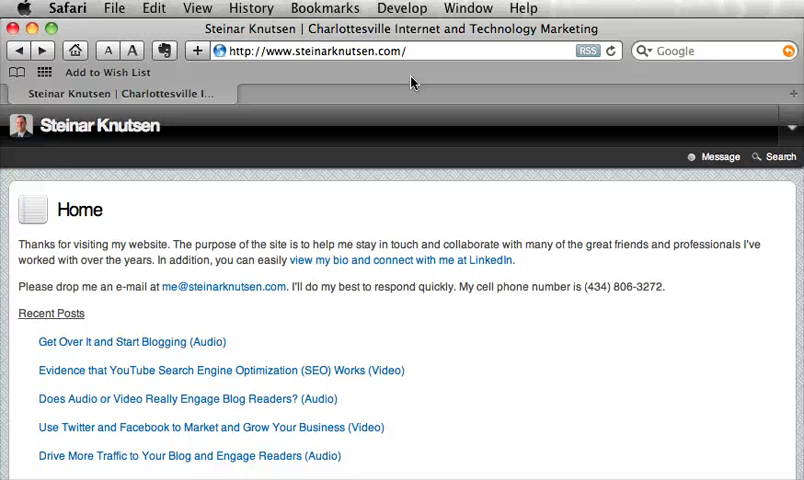
mouse_move(420, 94)
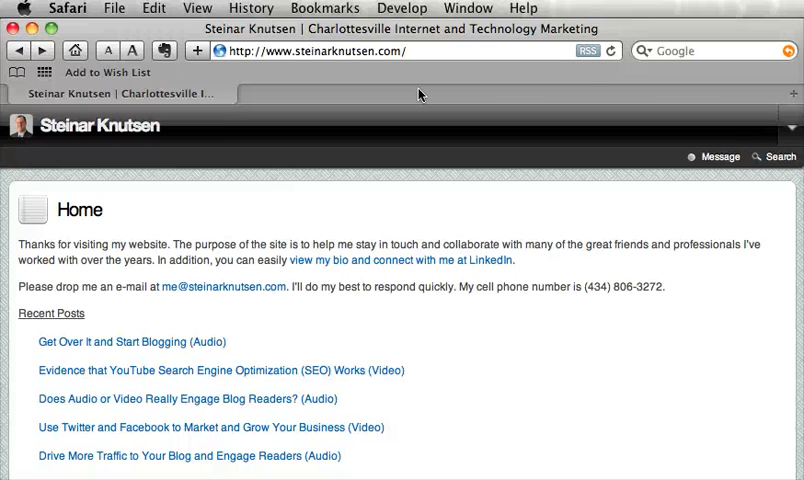
mouse_move(592, 100)
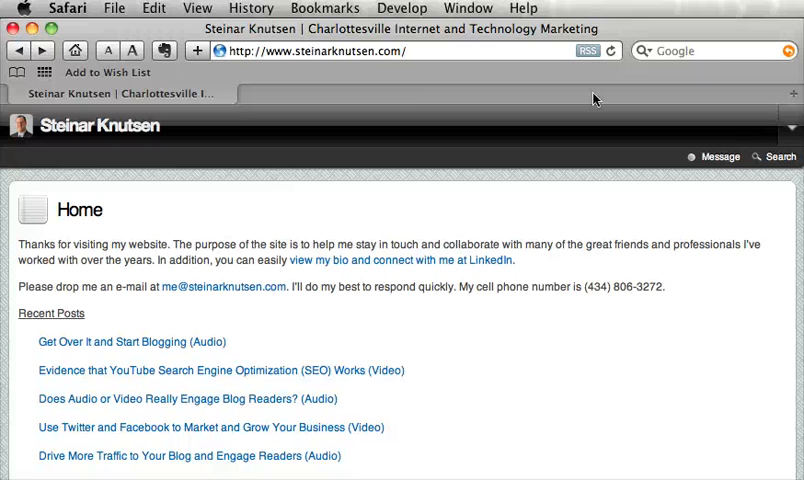
Navigate the mobile site's menu to the Steinar Knutsen Blog page, leaving Develop settings unchanged
left_click(792, 132)
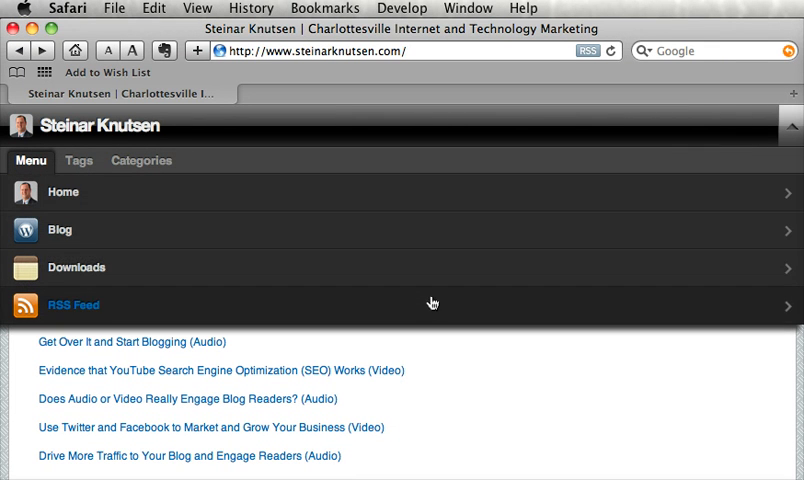
left_click(60, 230)
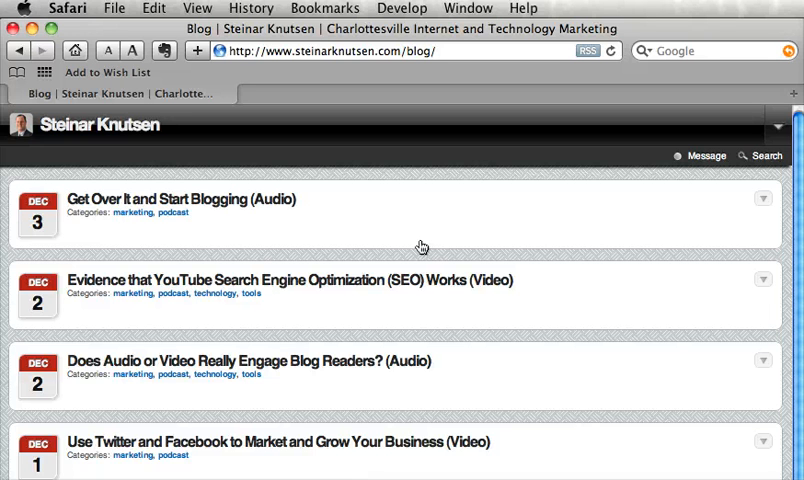
left_click(400, 8)
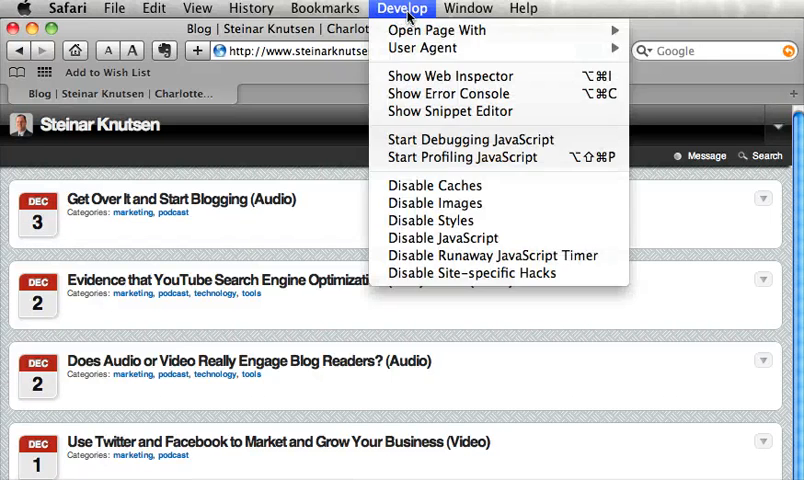
left_click(324, 466)
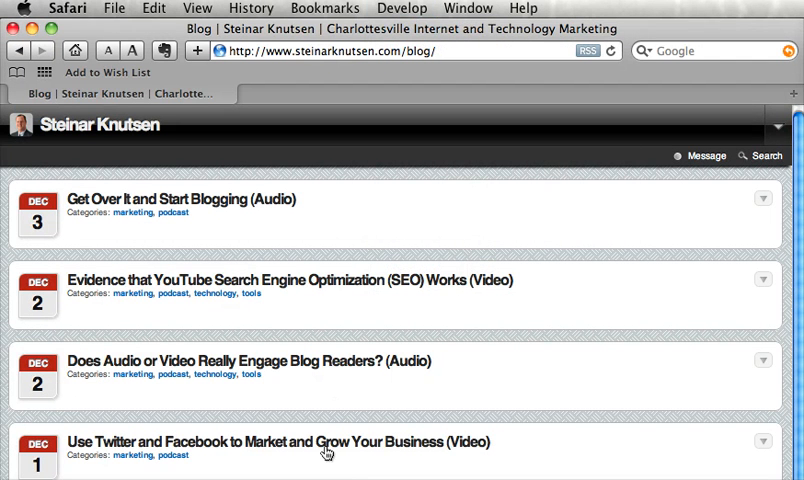